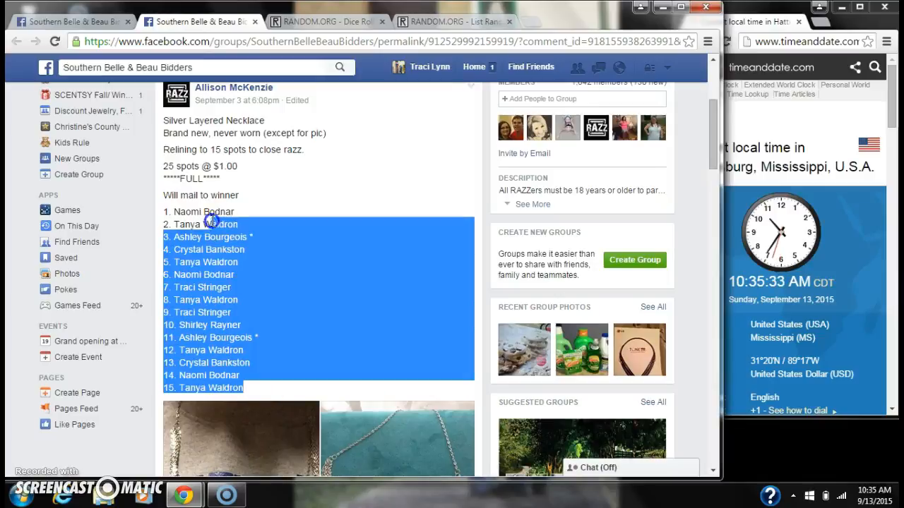
- Copy the 15 numbered raffle names from the necklace post and scroll to the comments
{"action": "right_click", "coordinate": [360, 264]}
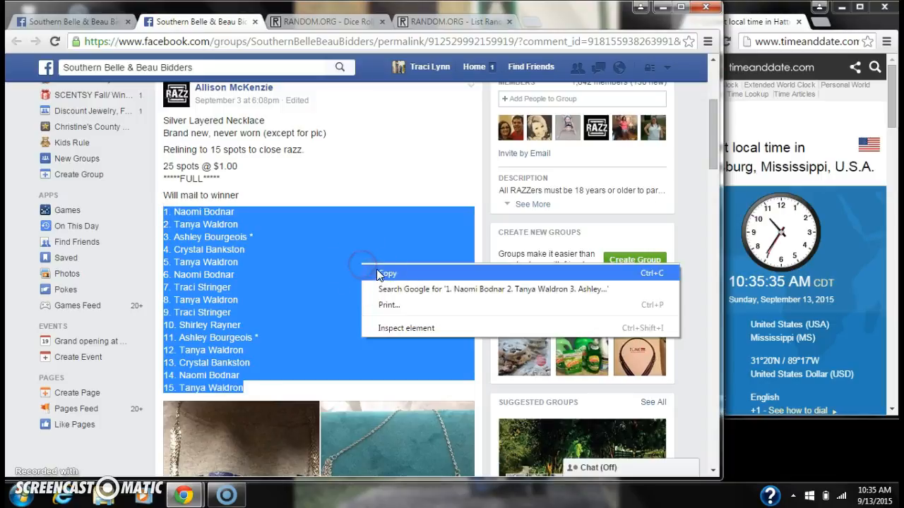
{"action": "scroll", "scroll_direction": "down", "scroll_amount": 3}
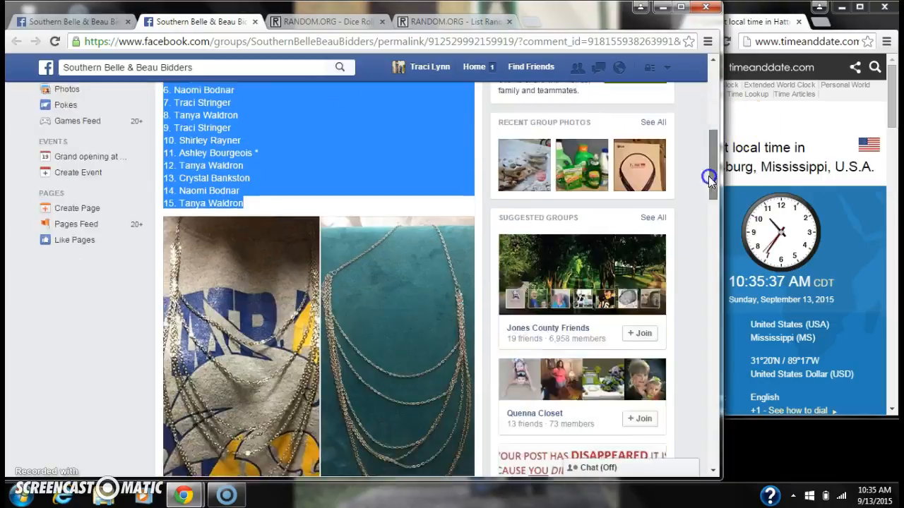
{"action": "scroll", "scroll_direction": "down", "scroll_amount": 3}
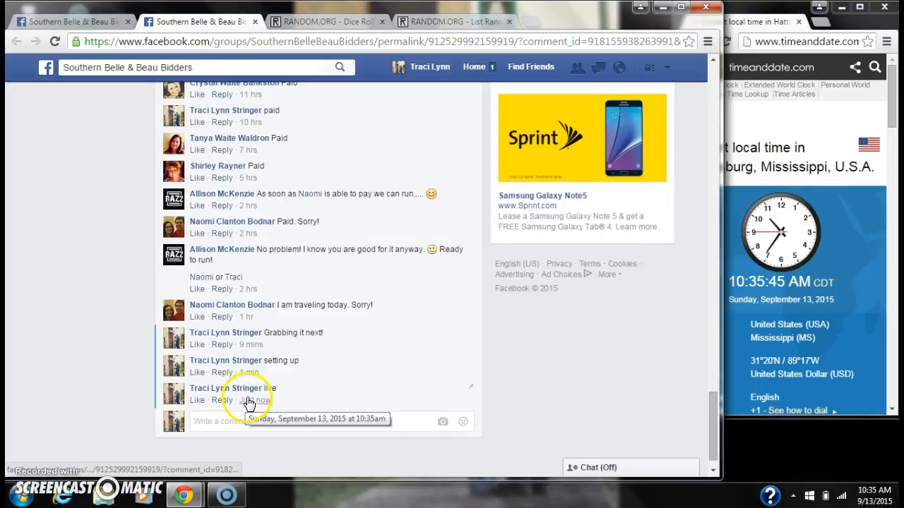
{"action": "left_click", "coordinate": [874, 492]}
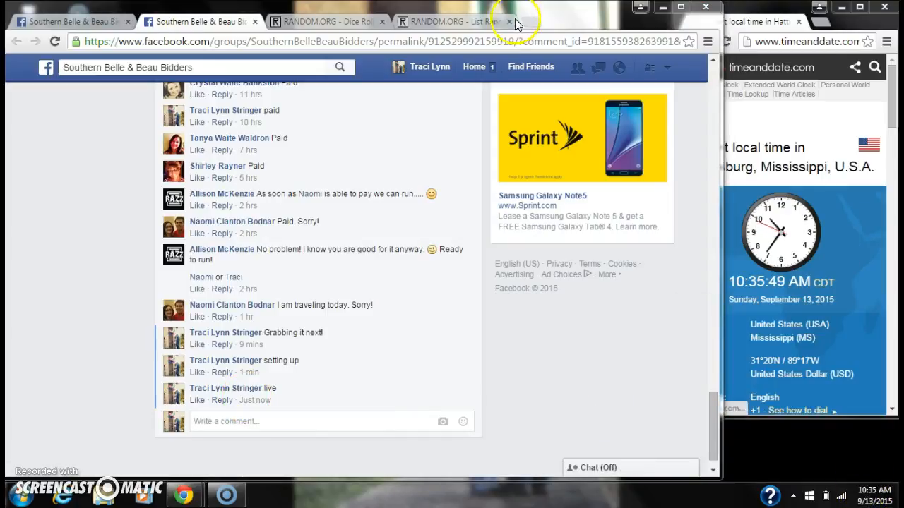
- Paste the copied 15 names into the List Randomizer's items field
{"action": "right_click", "coordinate": [194, 309]}
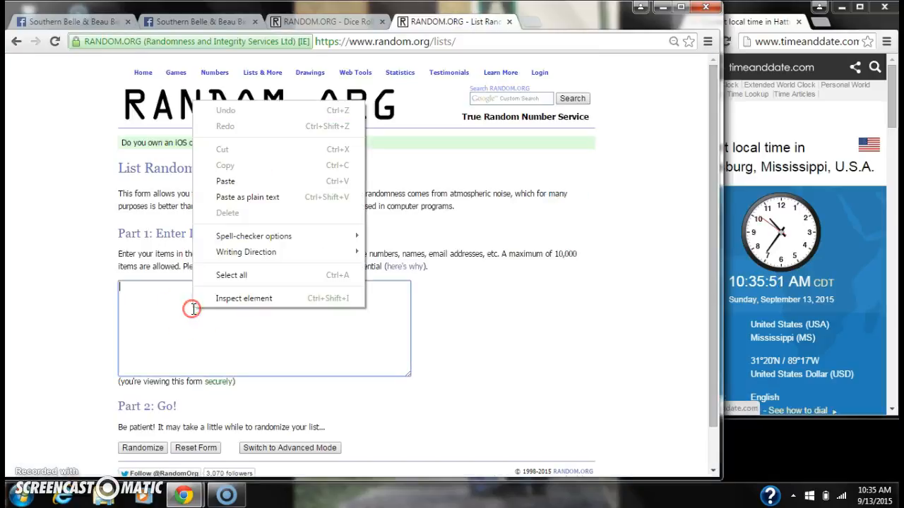
{"action": "left_click", "coordinate": [224, 181]}
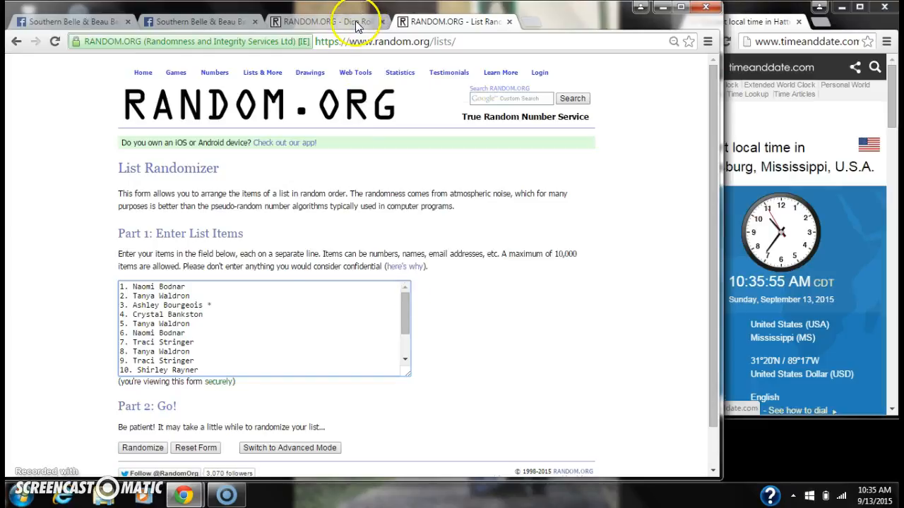
{"action": "left_click", "coordinate": [325, 21]}
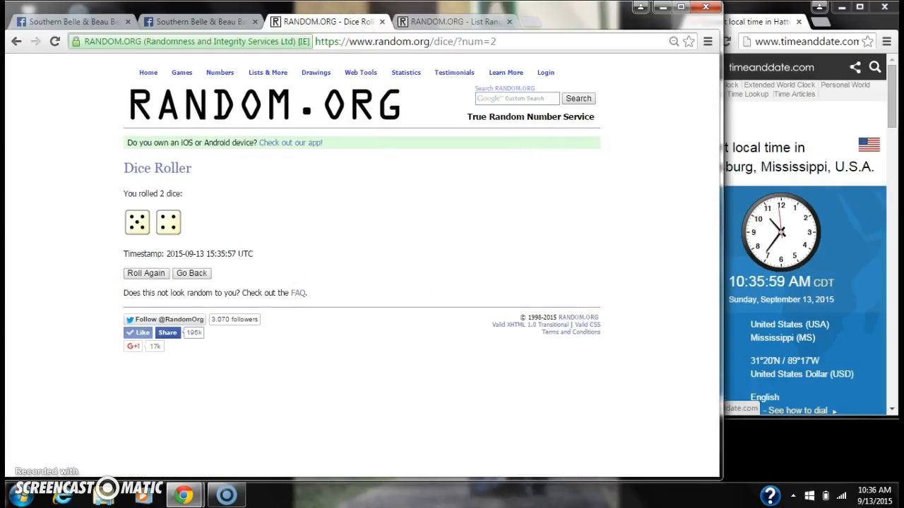
{"action": "left_click", "coordinate": [452, 22]}
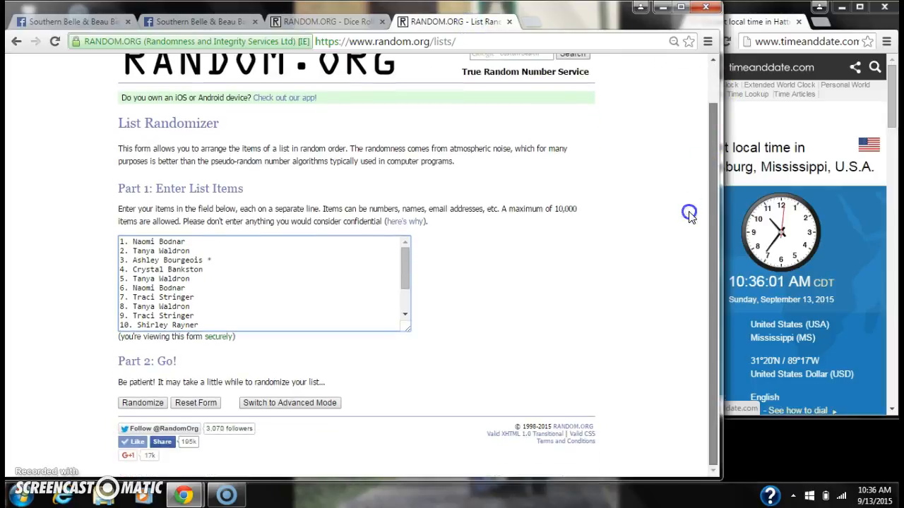
{"action": "left_click", "coordinate": [868, 493]}
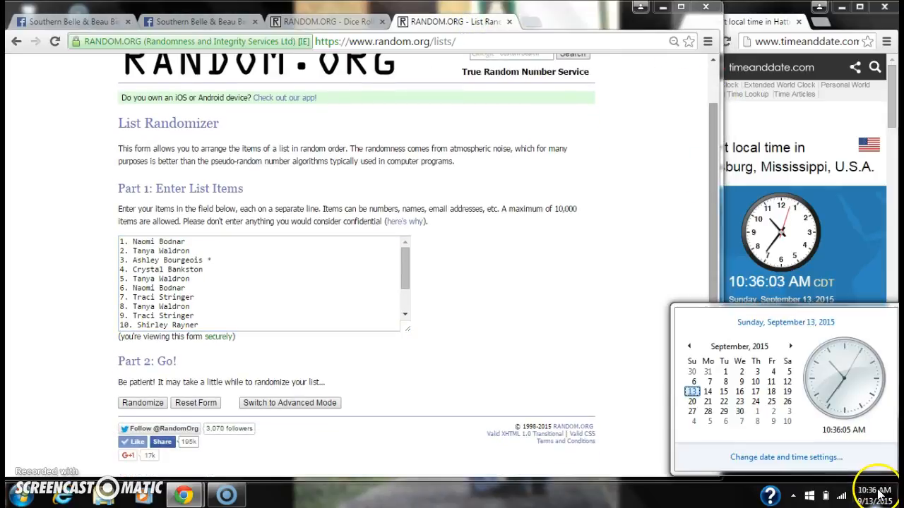
- Randomize the pasted list, checking the Dice Roller page in between
{"action": "left_click", "coordinate": [142, 403]}
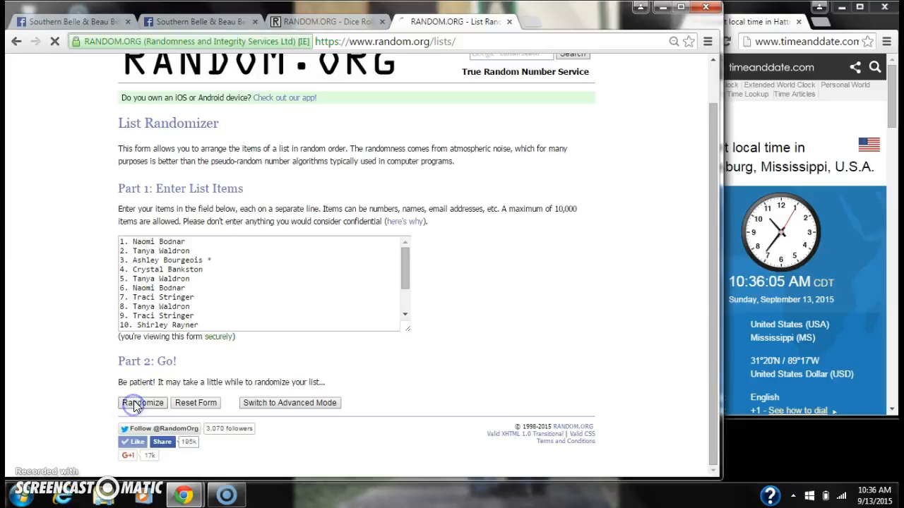
{"action": "left_click", "coordinate": [142, 403]}
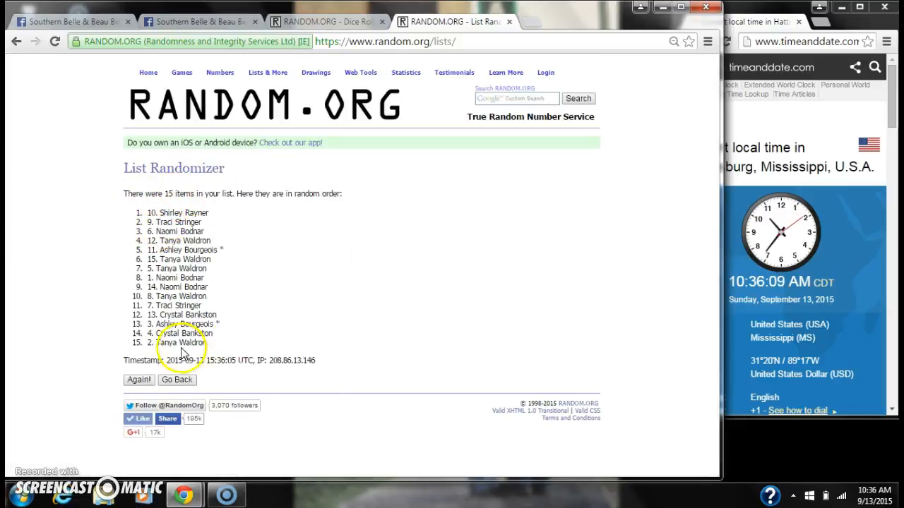
{"action": "left_click", "coordinate": [325, 22]}
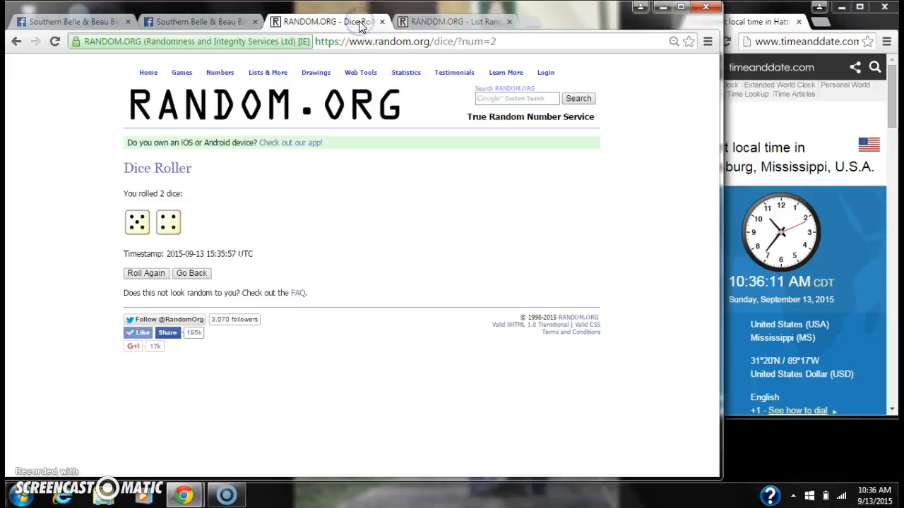
{"action": "left_click", "coordinate": [452, 22]}
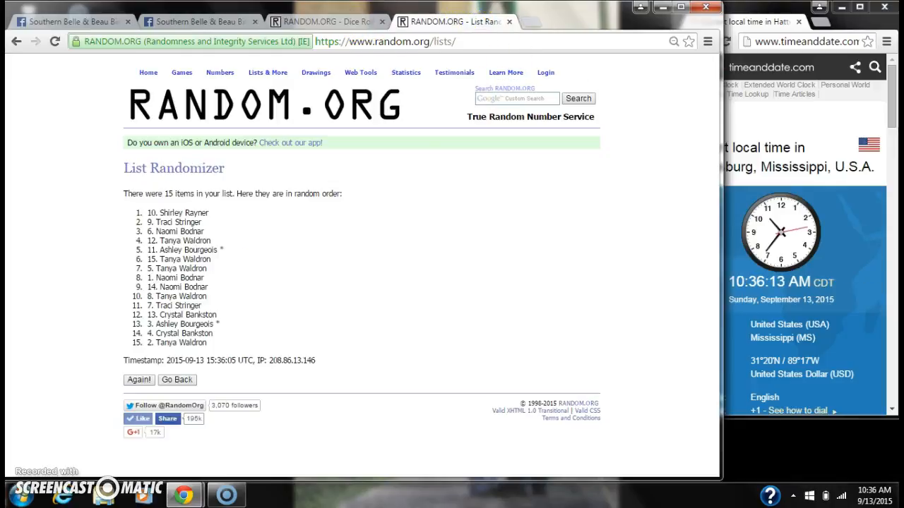
{"action": "left_click", "coordinate": [871, 496]}
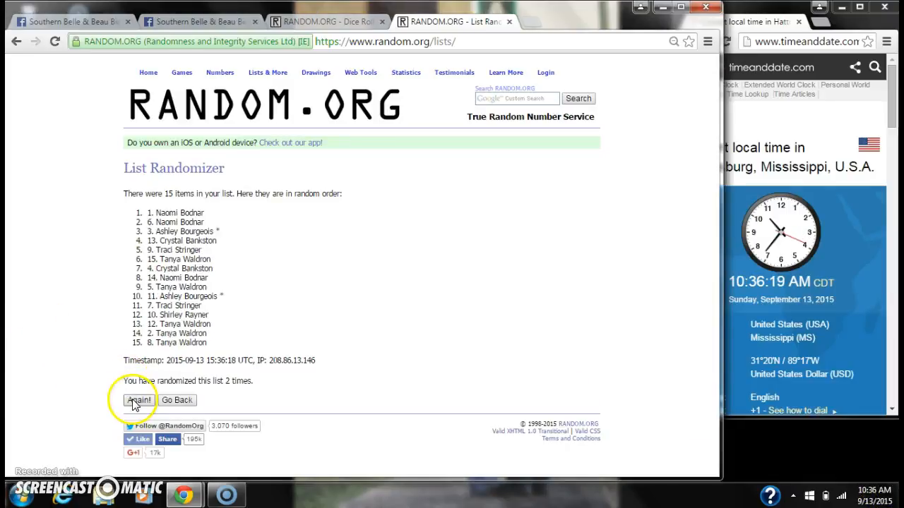
- Shuffle the list again until it reports eight randomizations
{"action": "left_click", "coordinate": [138, 401]}
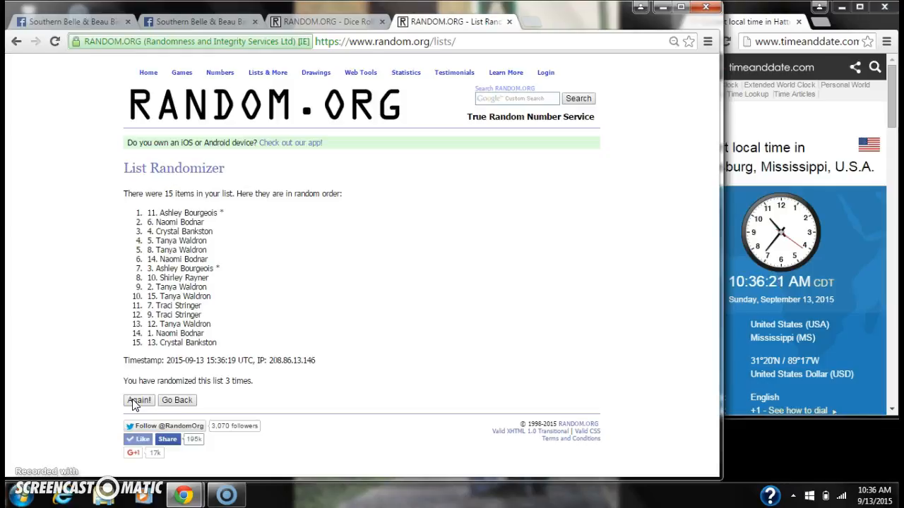
{"action": "left_click", "coordinate": [138, 400]}
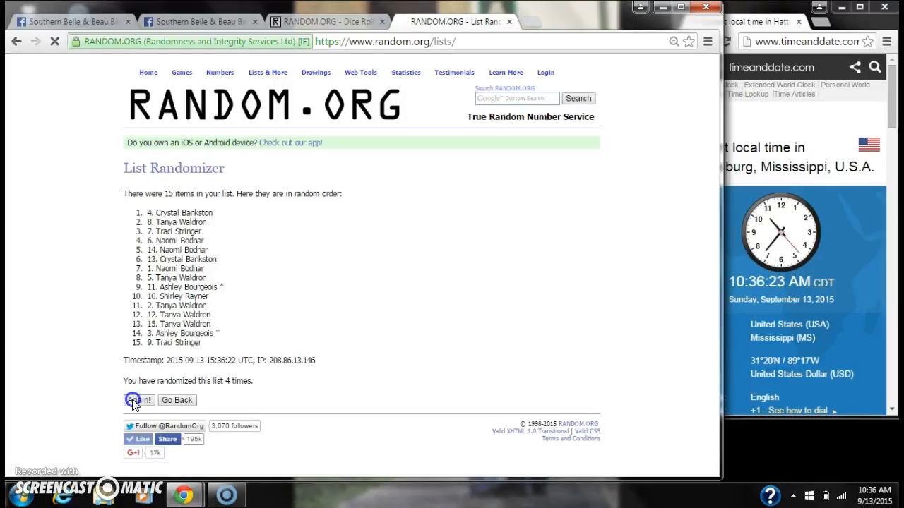
{"action": "left_click", "coordinate": [138, 400]}
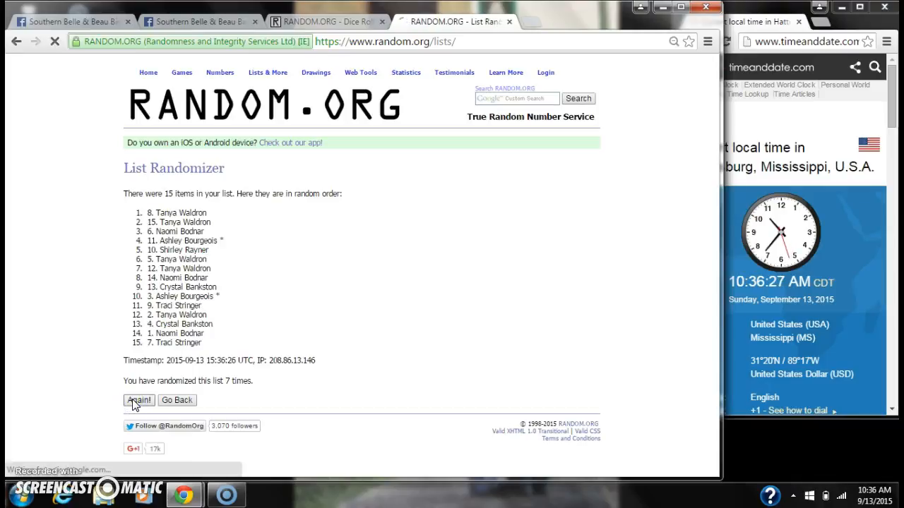
{"action": "left_click", "coordinate": [138, 400]}
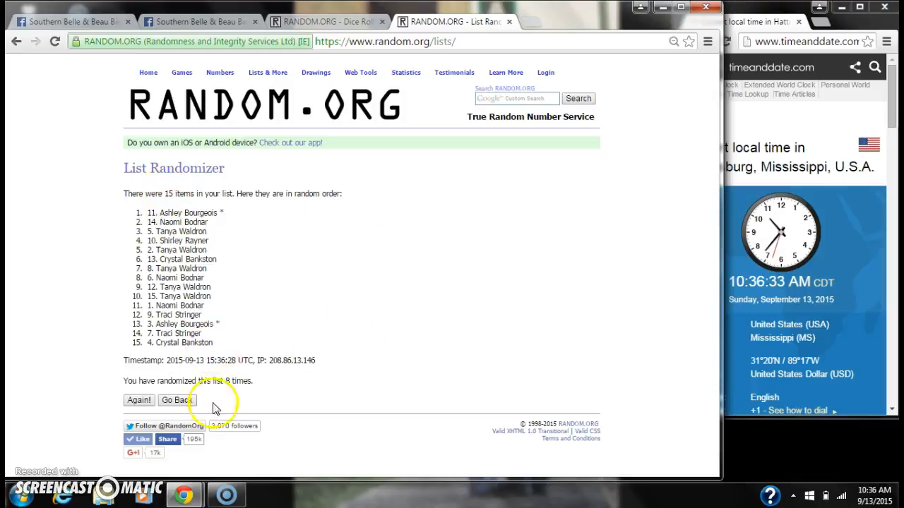
{"action": "left_click", "coordinate": [324, 21]}
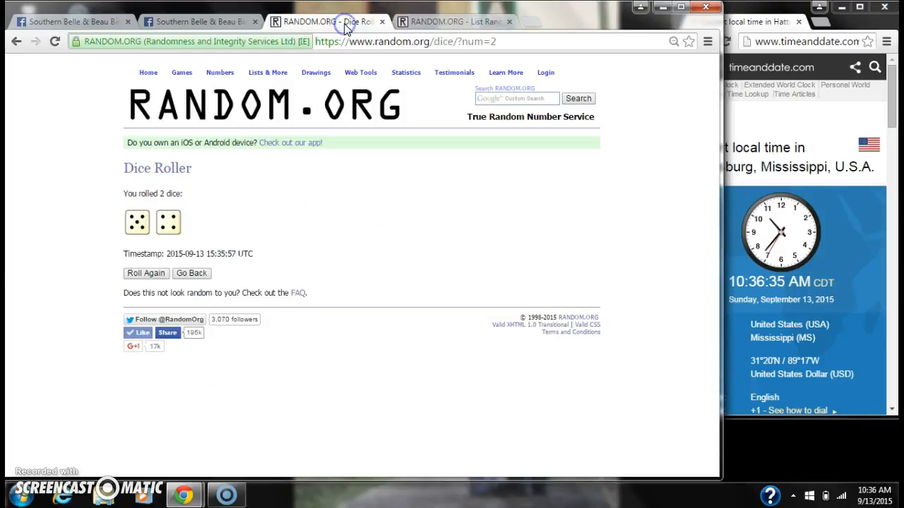
{"action": "left_click", "coordinate": [456, 22]}
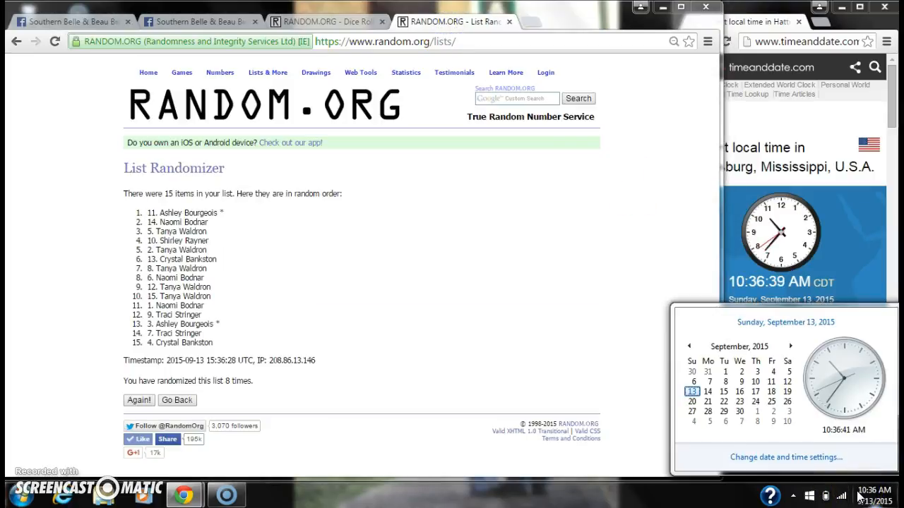
{"action": "left_click", "coordinate": [138, 401]}
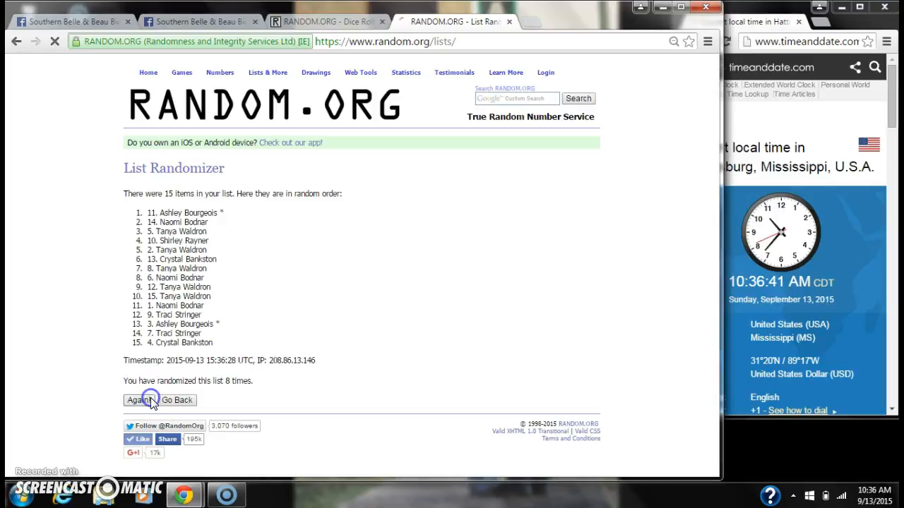
{"action": "left_click", "coordinate": [138, 400]}
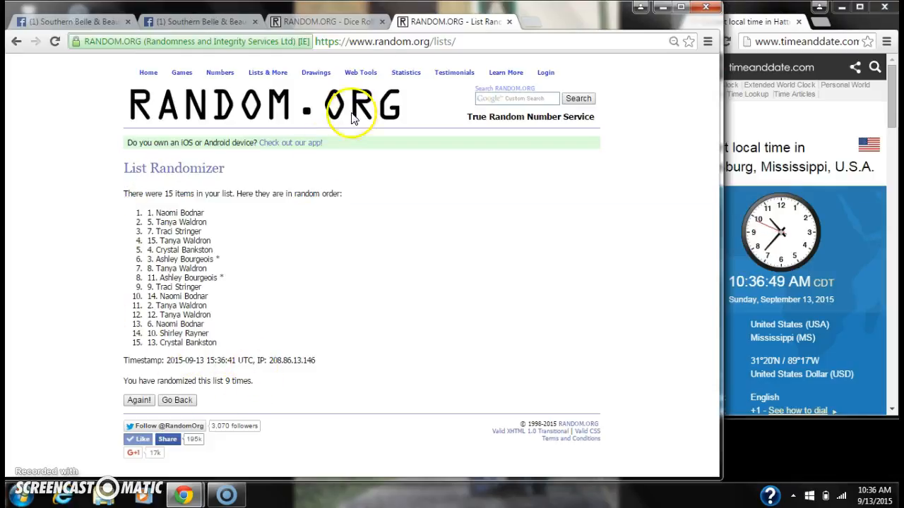
{"action": "left_click", "coordinate": [328, 21]}
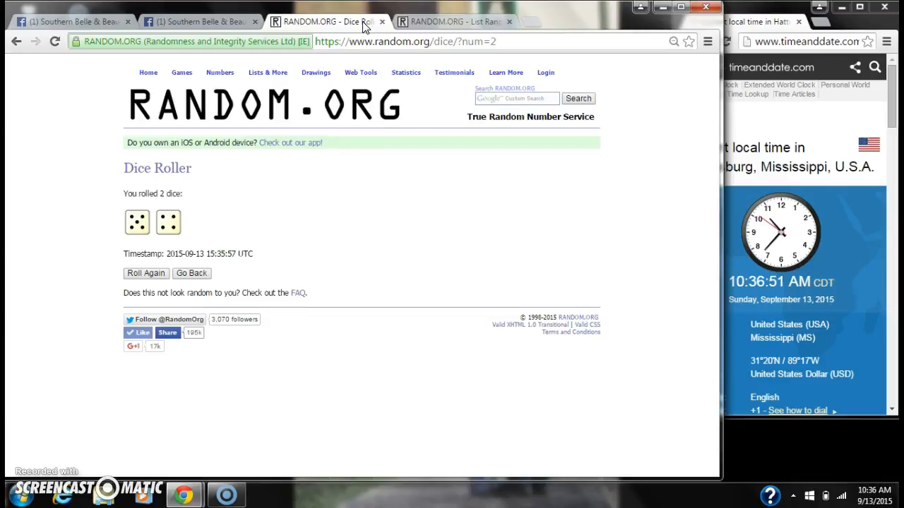
{"action": "left_click", "coordinate": [199, 21]}
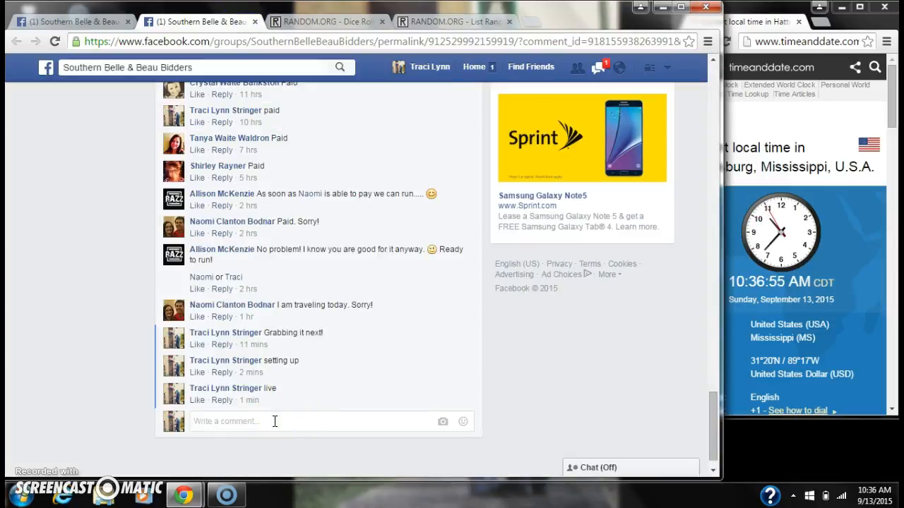
- Post 'done' on the raffle thread and return to the ninth randomized list
{"action": "key", "text": "Return"}
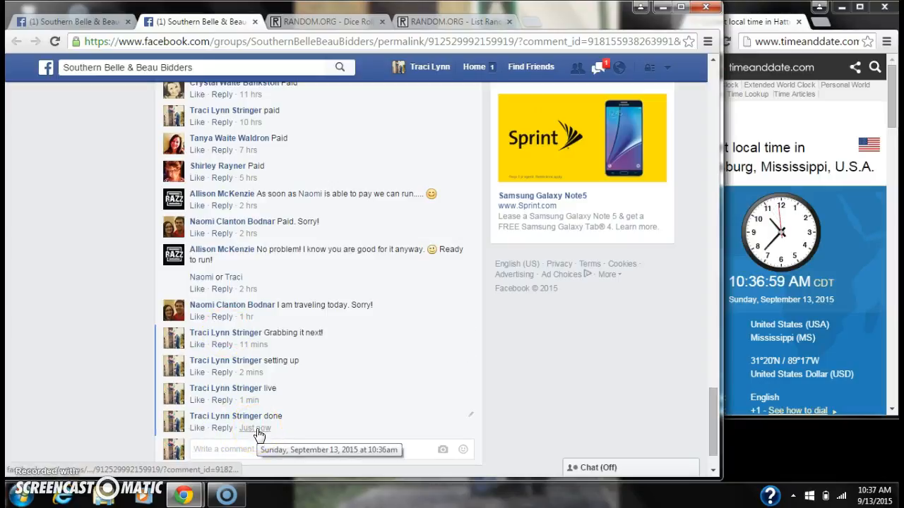
{"action": "left_click", "coordinate": [869, 489]}
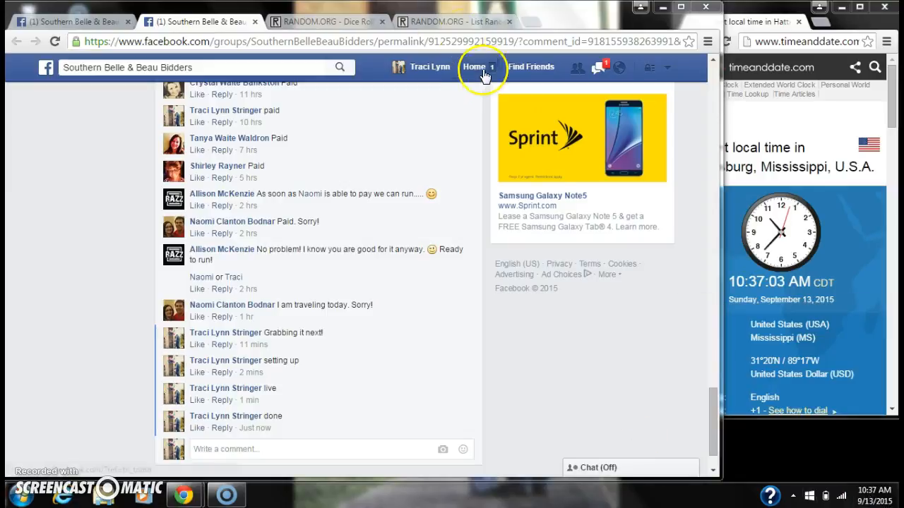
{"action": "left_click", "coordinate": [451, 21]}
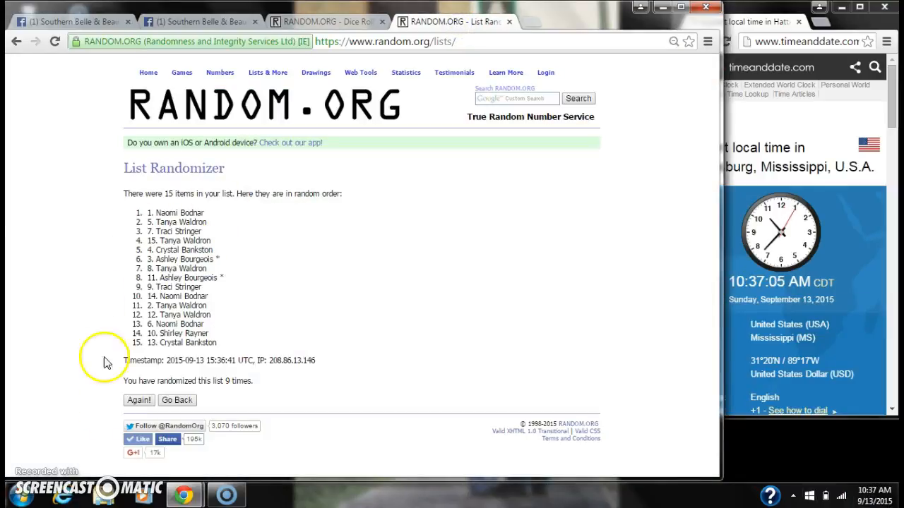